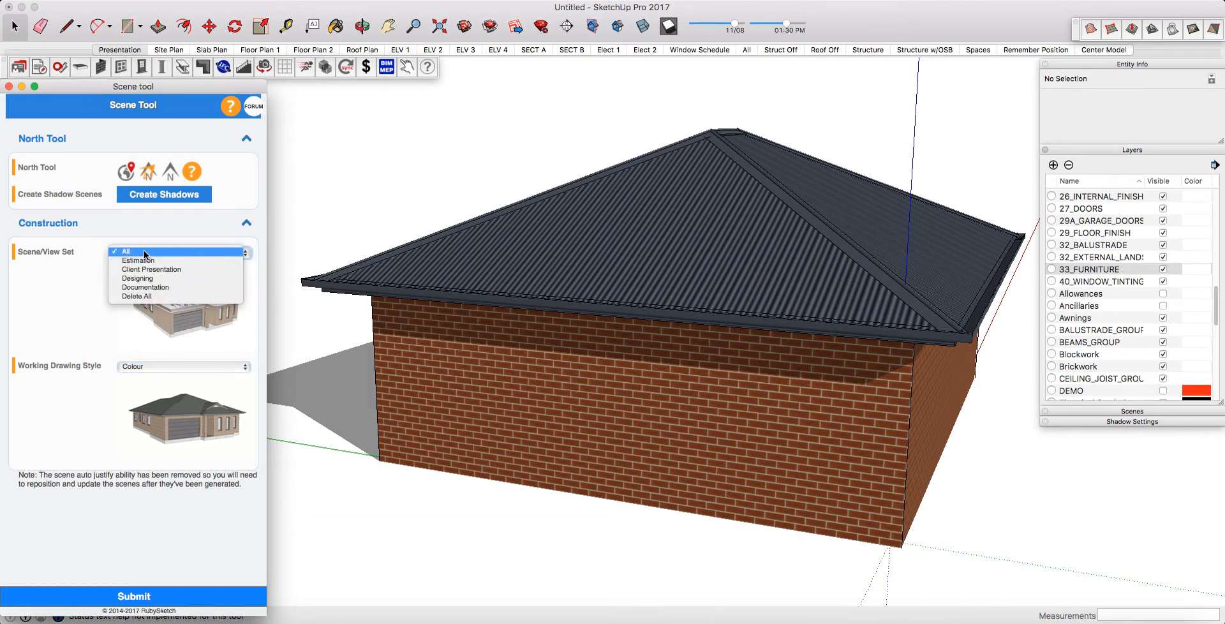
{"action": "mouse_move", "coordinate": [144, 287]}
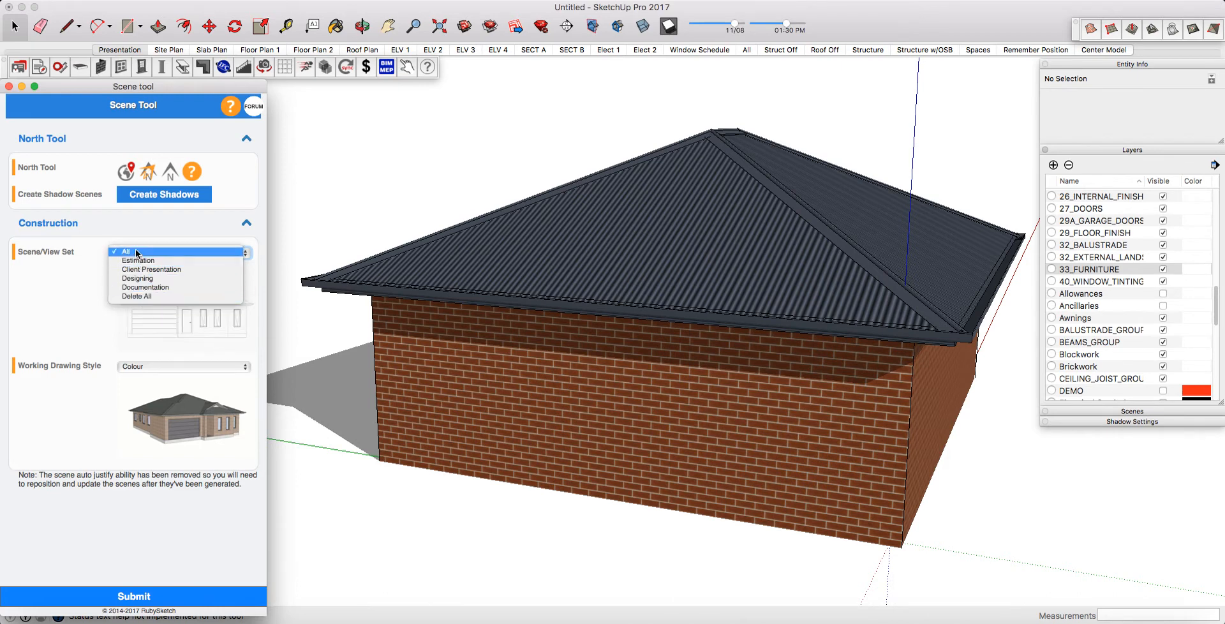
Keep All as the scene set and return the drawing style to Colour after trying Semi-Render.
{"action": "left_click", "coordinate": [126, 251]}
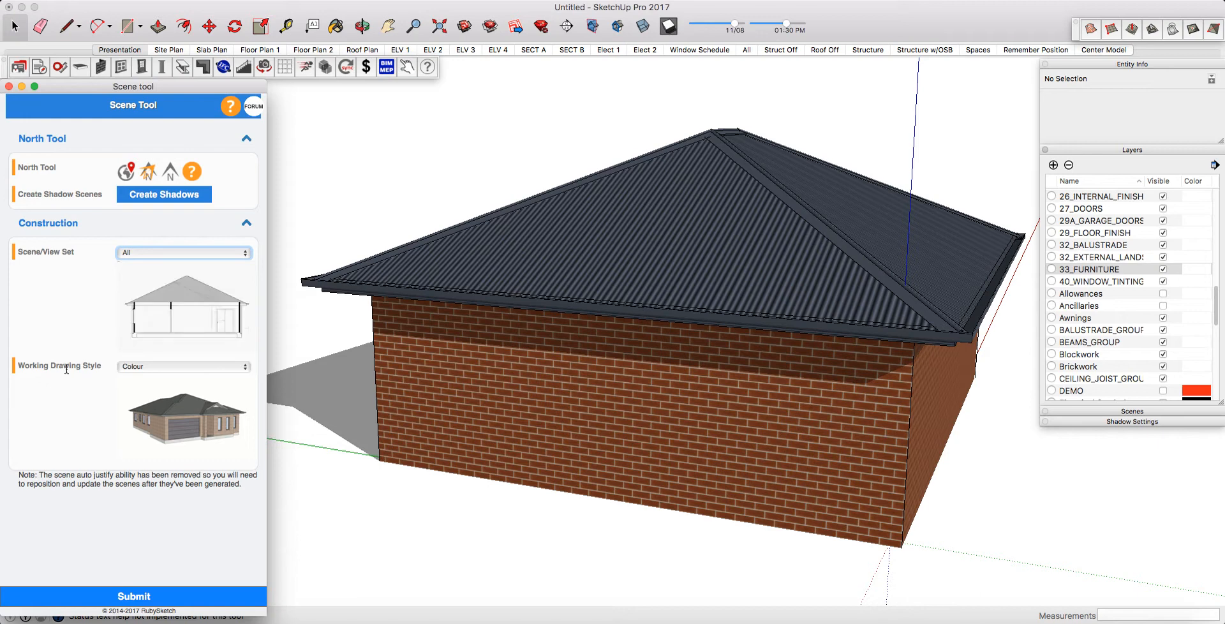
{"action": "left_click", "coordinate": [184, 366]}
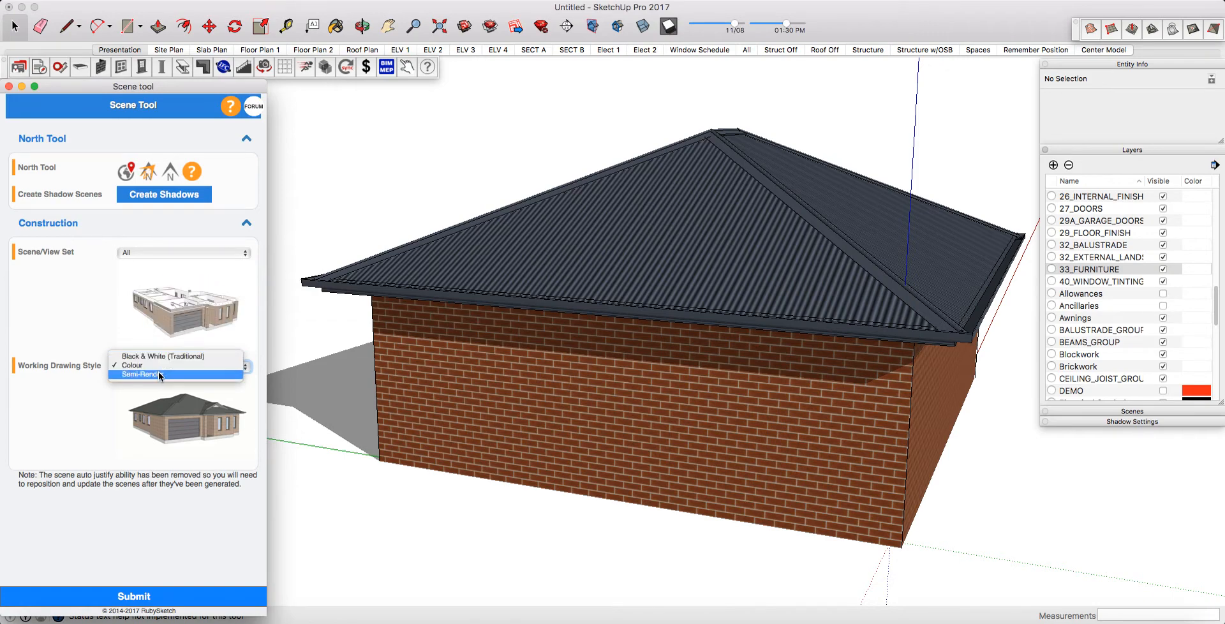
{"action": "left_click", "coordinate": [142, 375]}
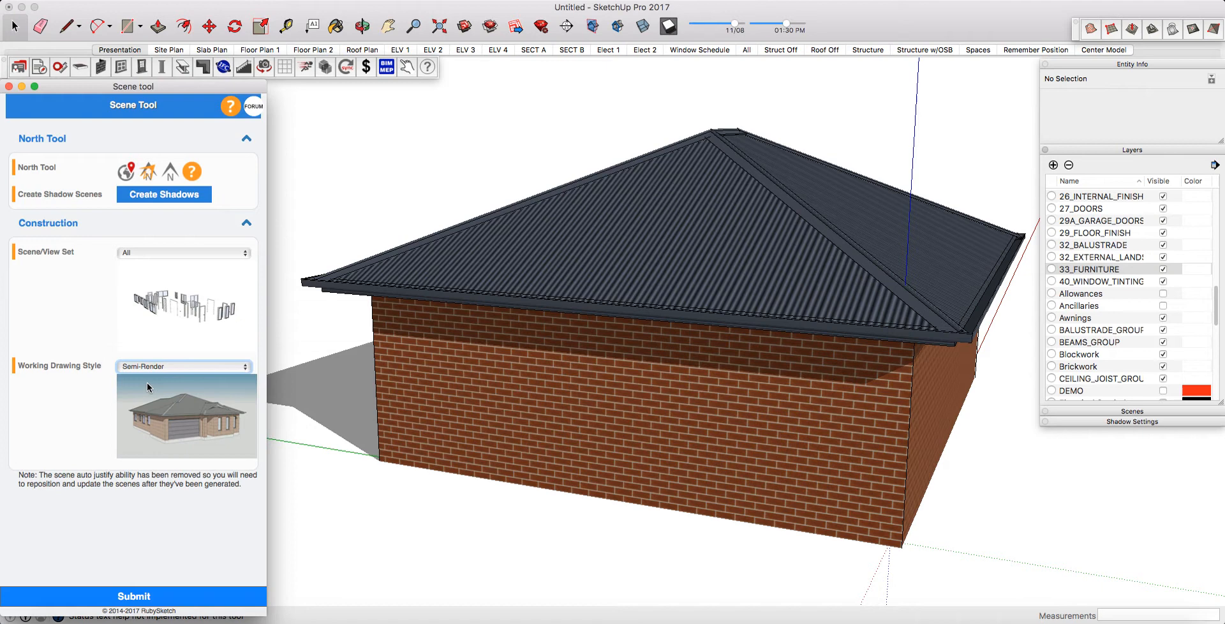
{"action": "left_click", "coordinate": [184, 365]}
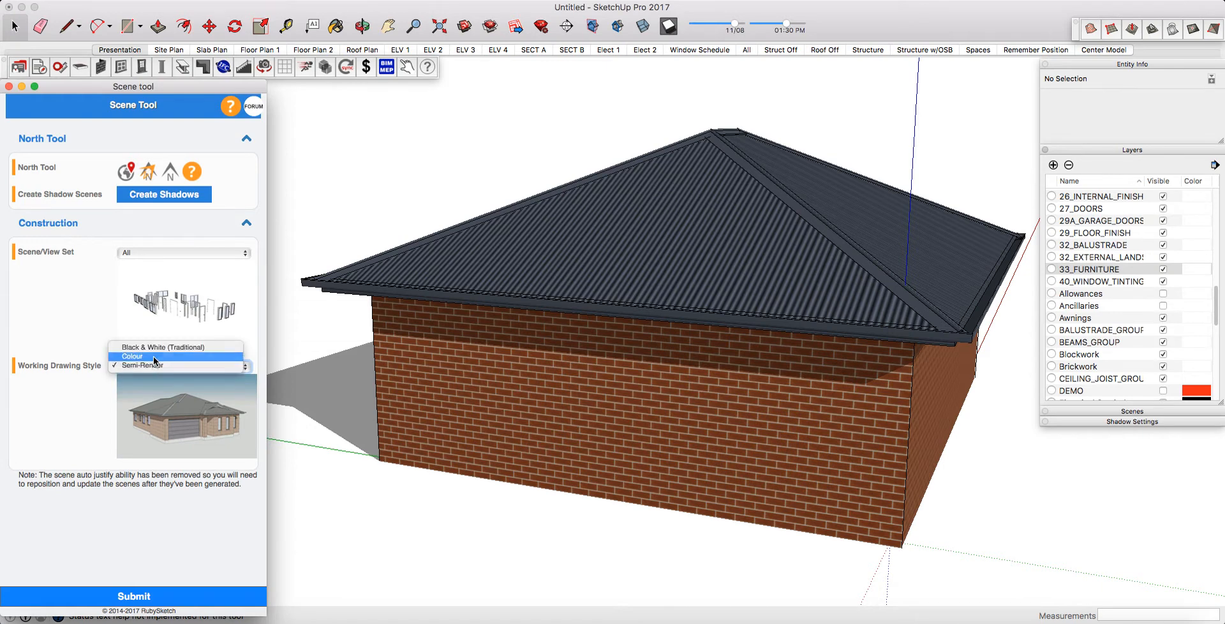
{"action": "left_click", "coordinate": [132, 356]}
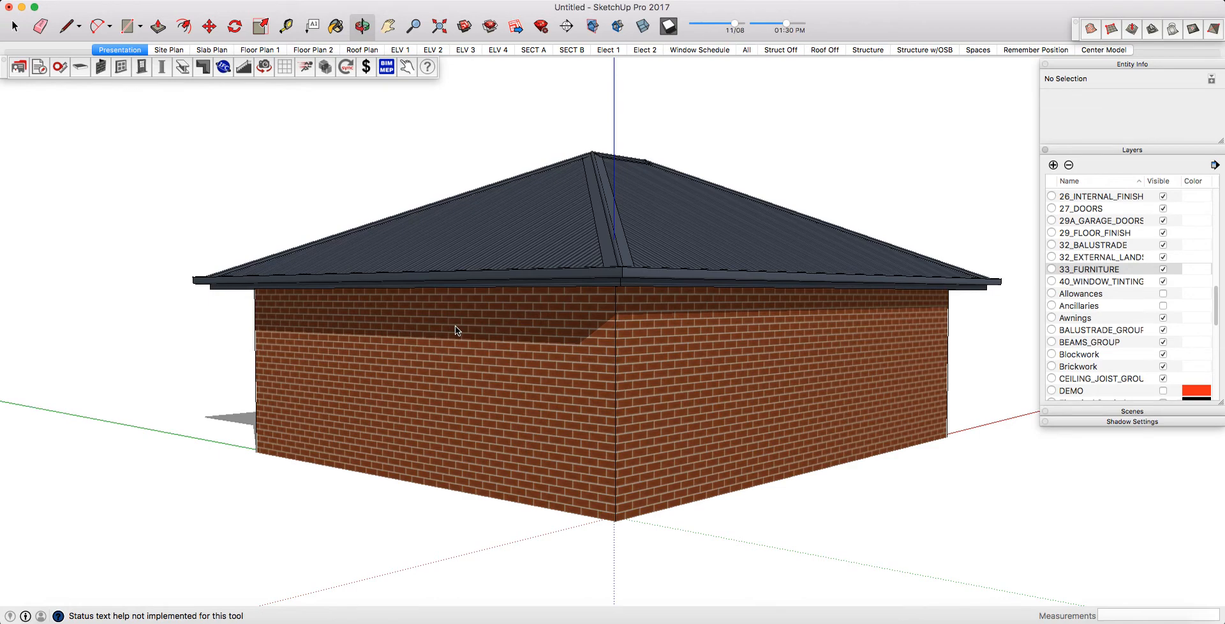
{"action": "mouse_move", "coordinate": [330, 296]}
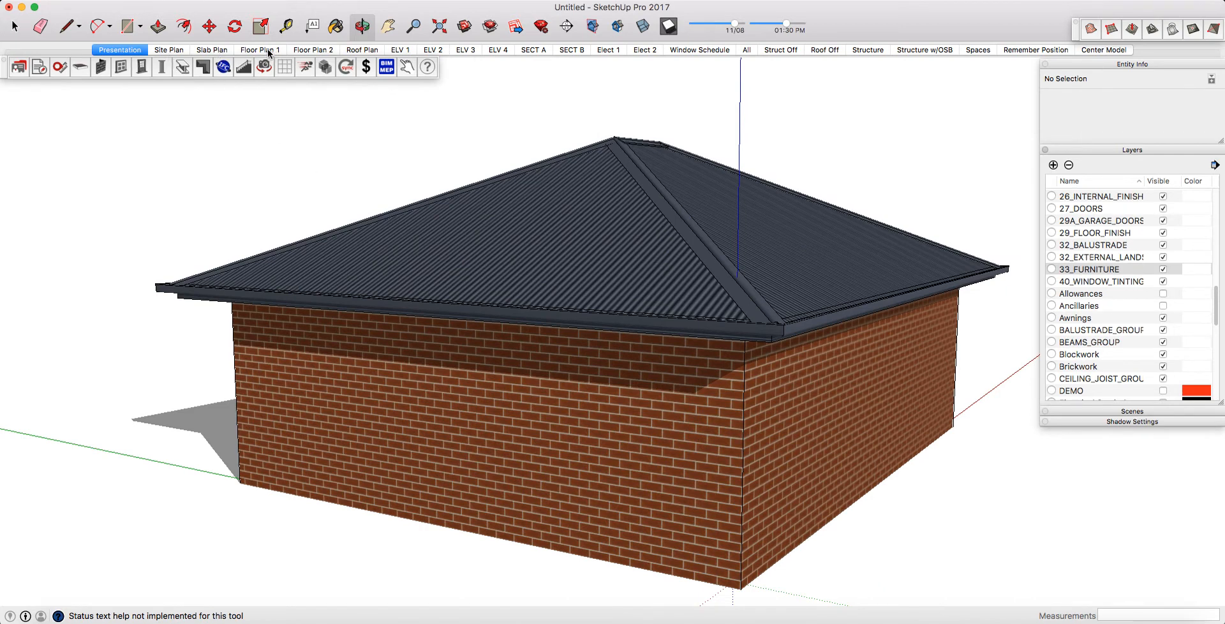
View the Floor Plan 1, Roof Plan and ELV 1 scenes, orbit, then show the All scene.
{"action": "left_click", "coordinate": [260, 49]}
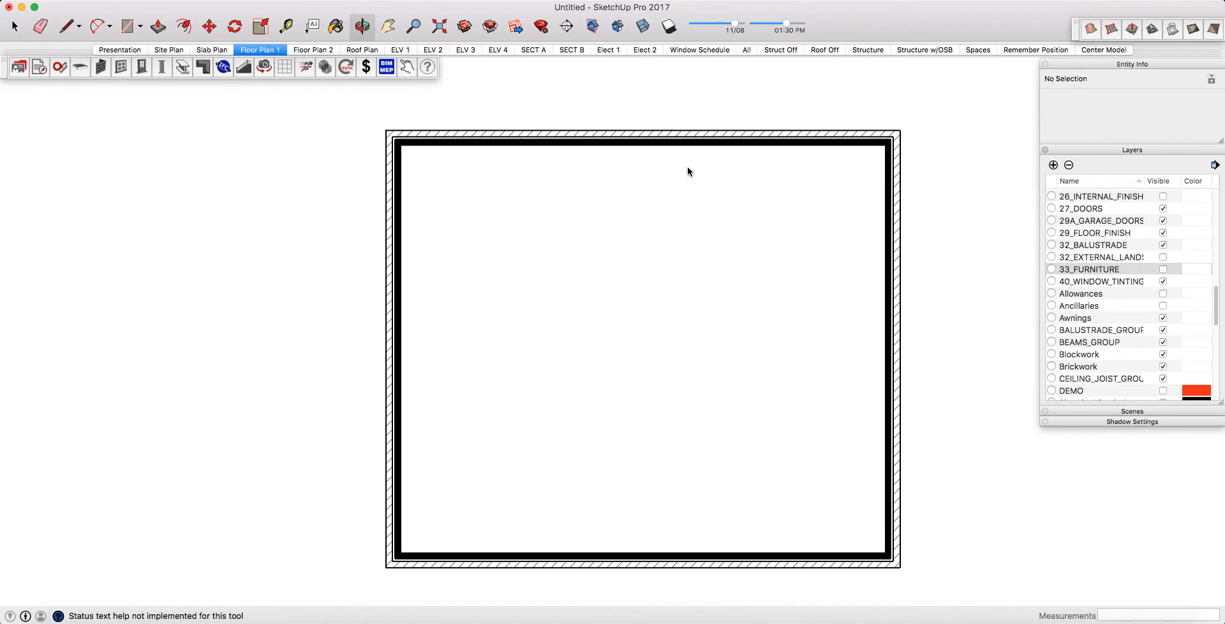
{"action": "mouse_move", "coordinate": [756, 181]}
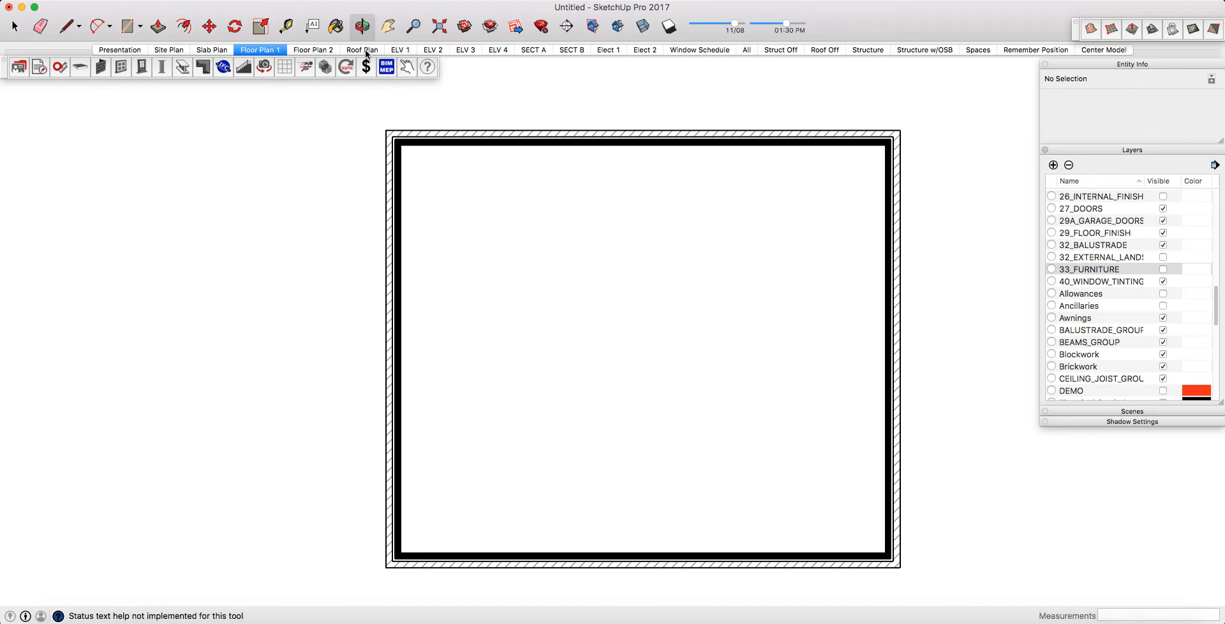
{"action": "left_click", "coordinate": [362, 49]}
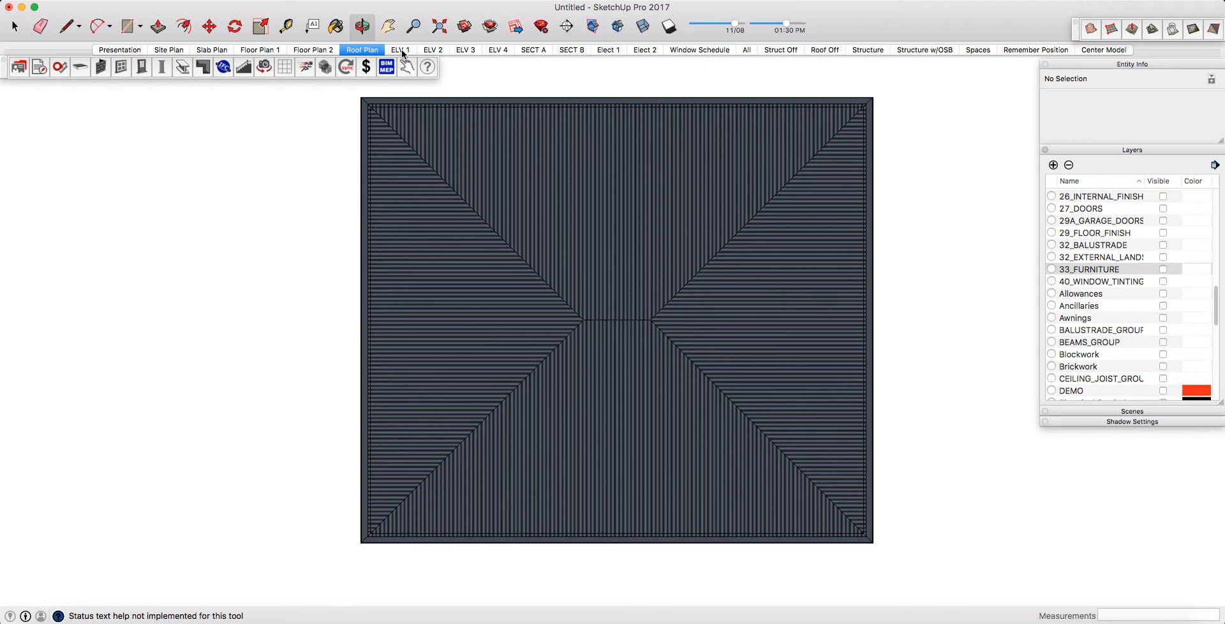
{"action": "left_click", "coordinate": [399, 49]}
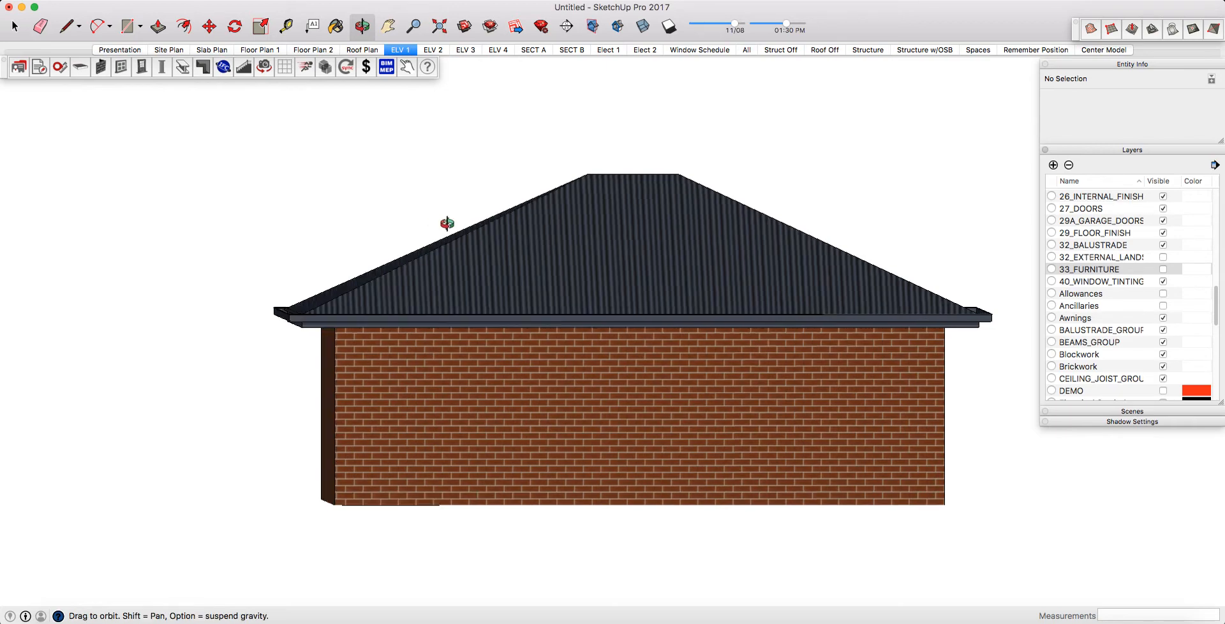
{"action": "left_click_drag", "start_coordinate": [447, 223], "coordinate": [676, 282]}
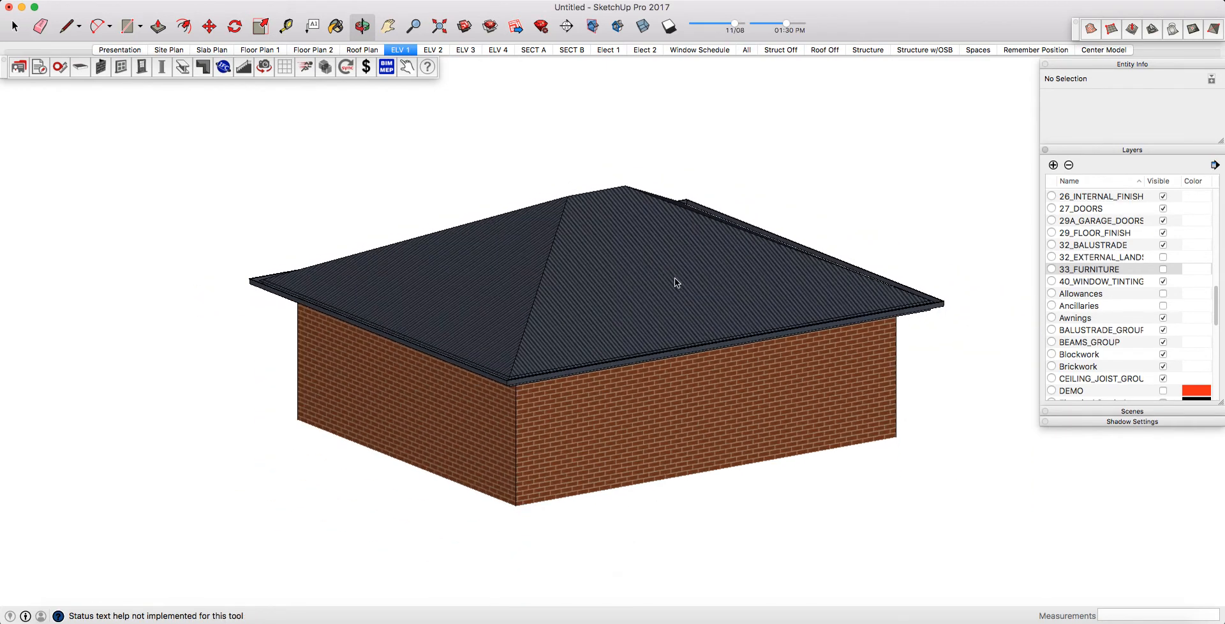
{"action": "mouse_move", "coordinate": [678, 289]}
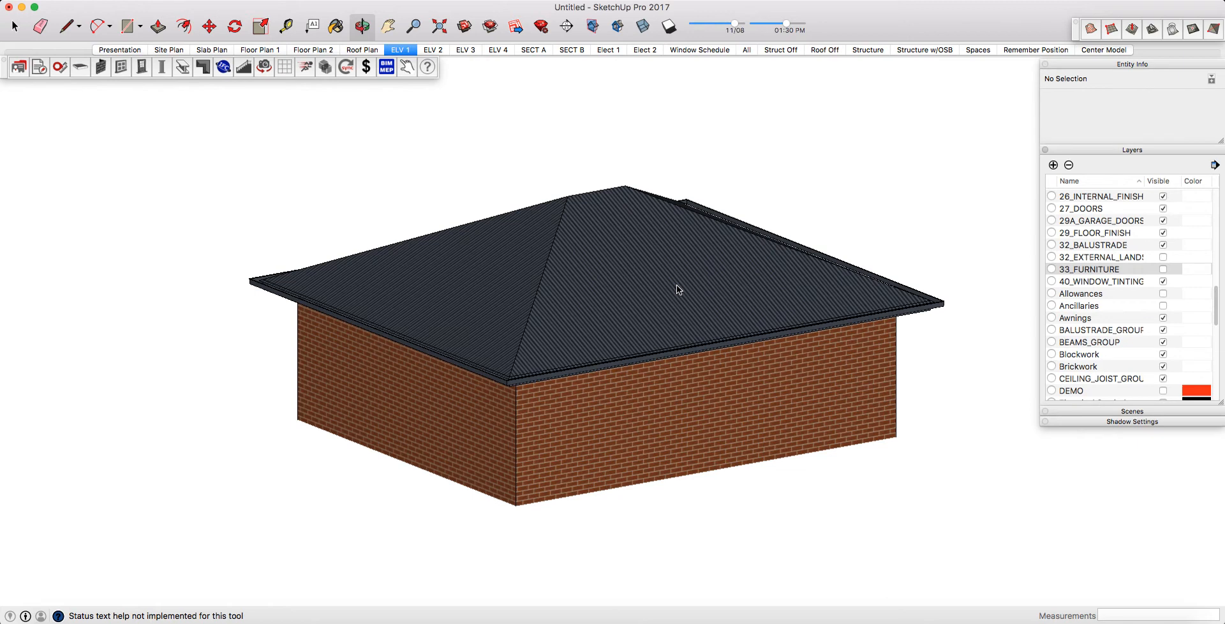
{"action": "left_click", "coordinate": [745, 49]}
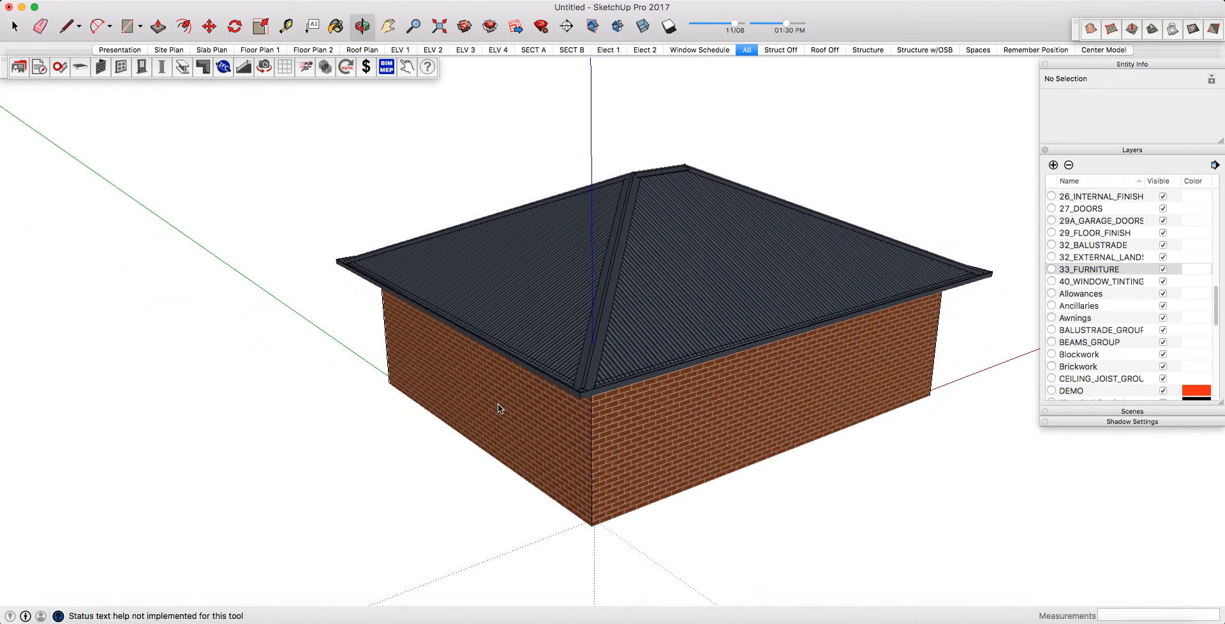
{"action": "mouse_move", "coordinate": [415, 419]}
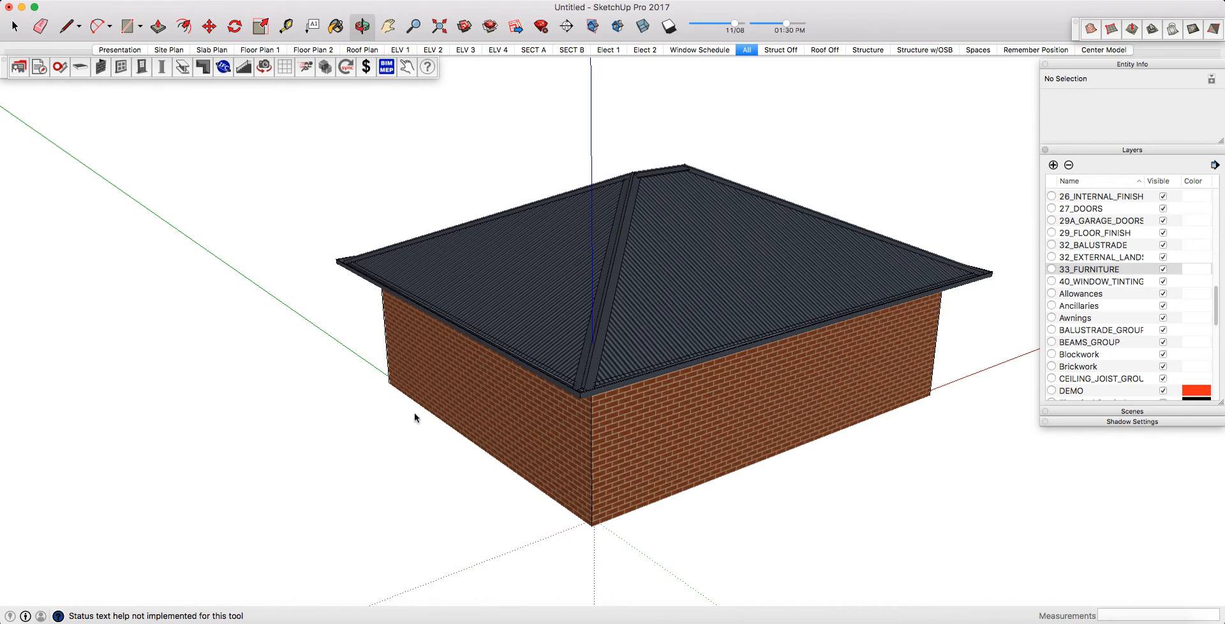
{"action": "mouse_move", "coordinate": [456, 406]}
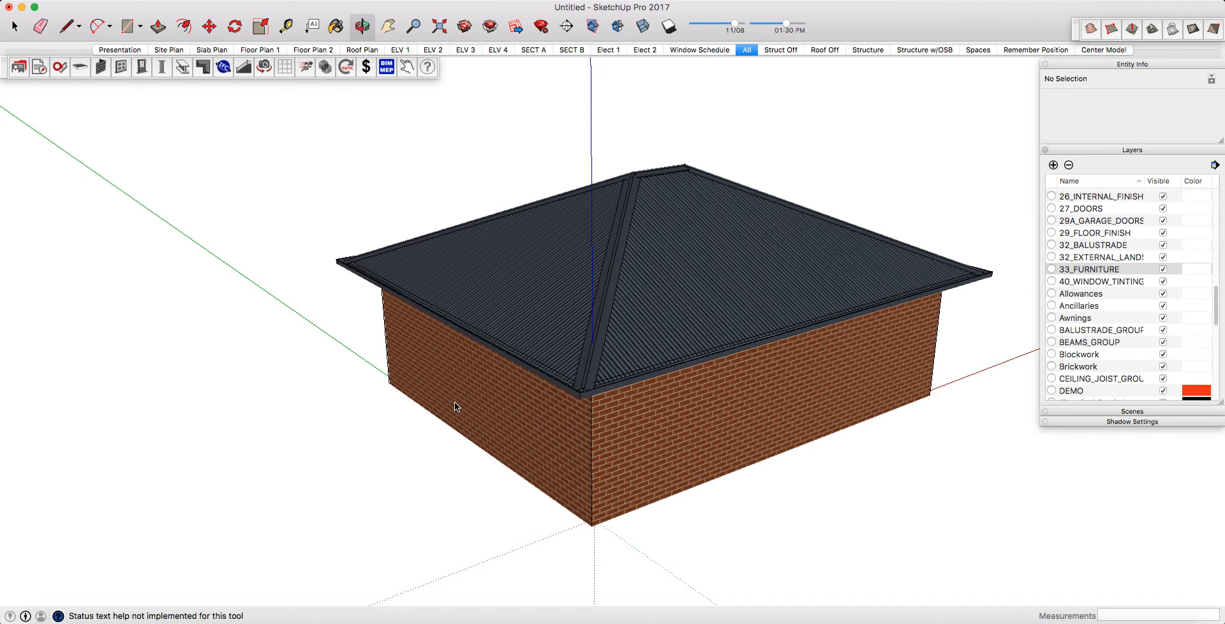
{"action": "mouse_move", "coordinate": [768, 56]}
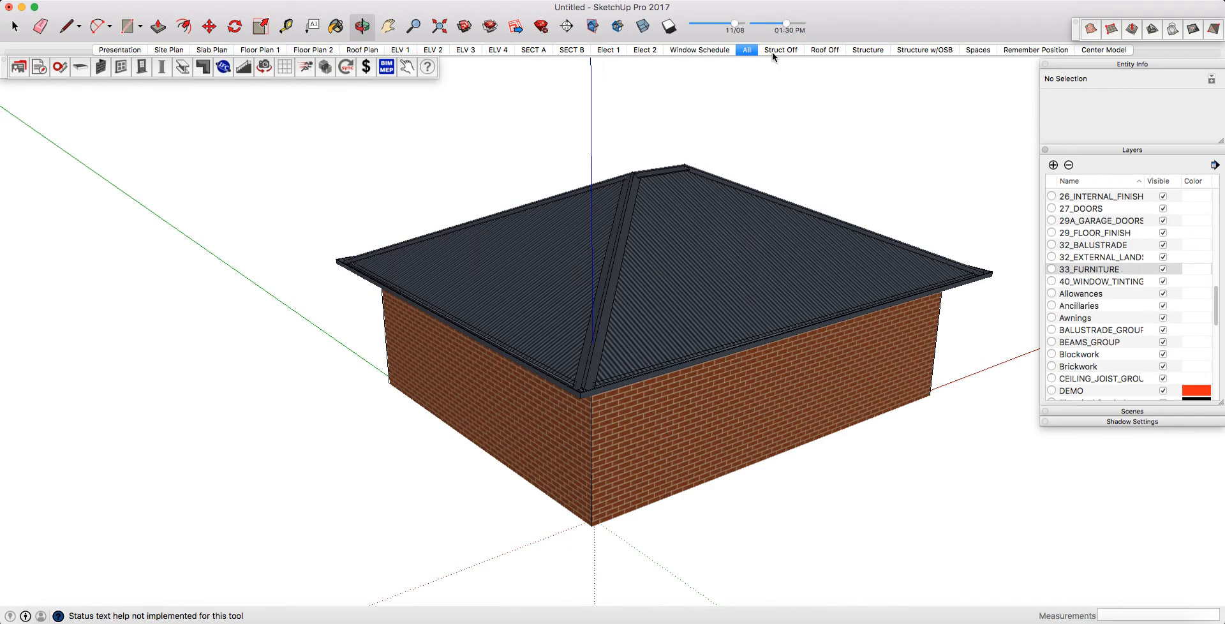
Step through Struct Off and Roof Off, orbit the roofless interior, then show the Structure scene.
{"action": "left_click", "coordinate": [779, 50]}
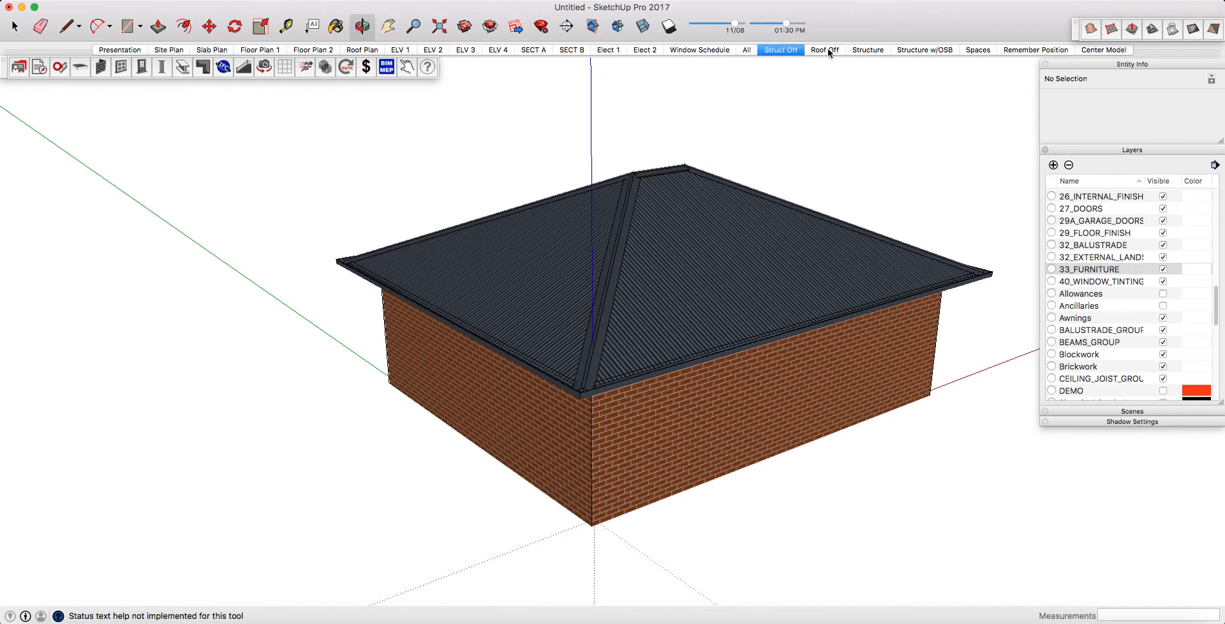
{"action": "left_click", "coordinate": [824, 49]}
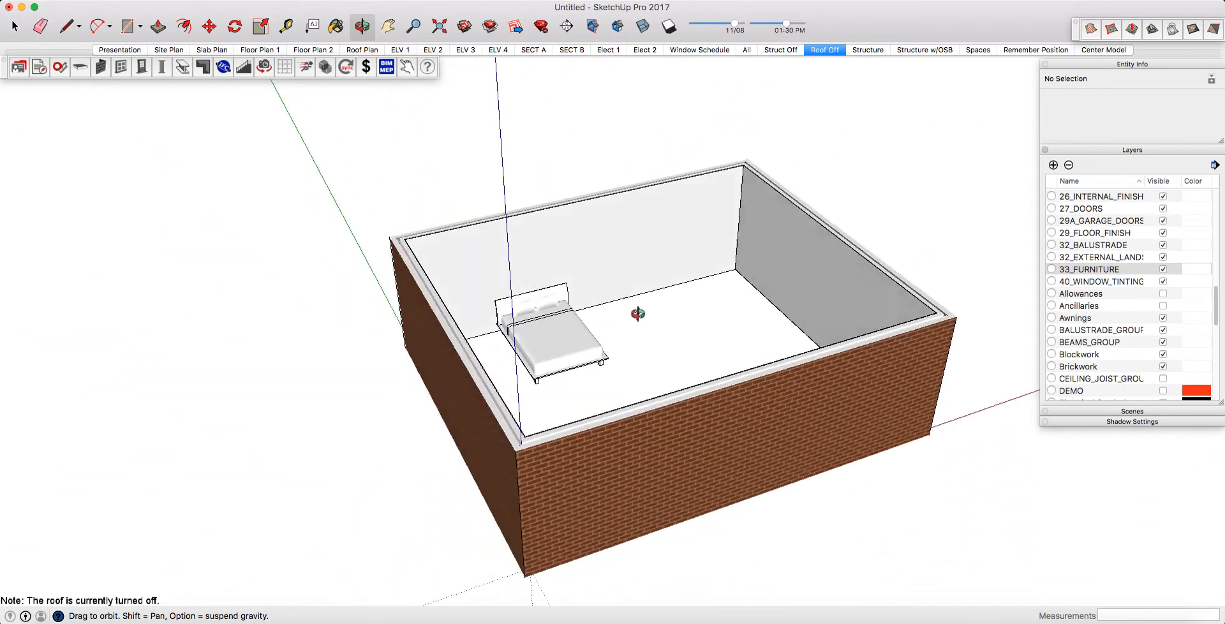
{"action": "left_click_drag", "start_coordinate": [637, 313], "coordinate": [690, 137]}
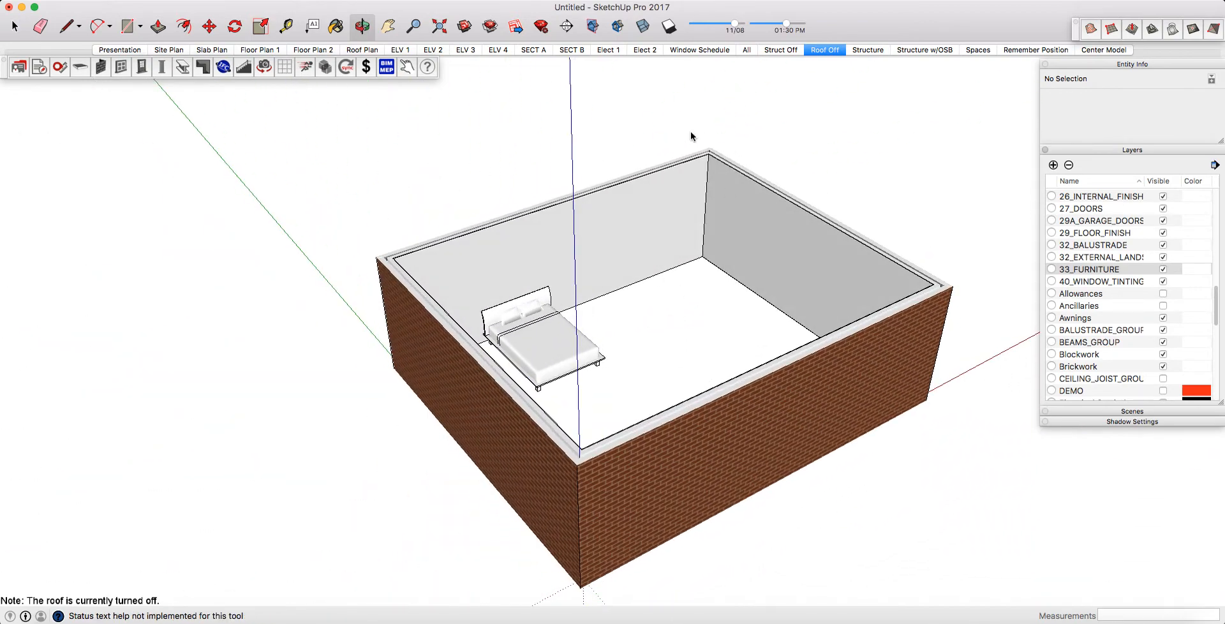
{"action": "left_click_drag", "start_coordinate": [688, 137], "coordinate": [666, 232]}
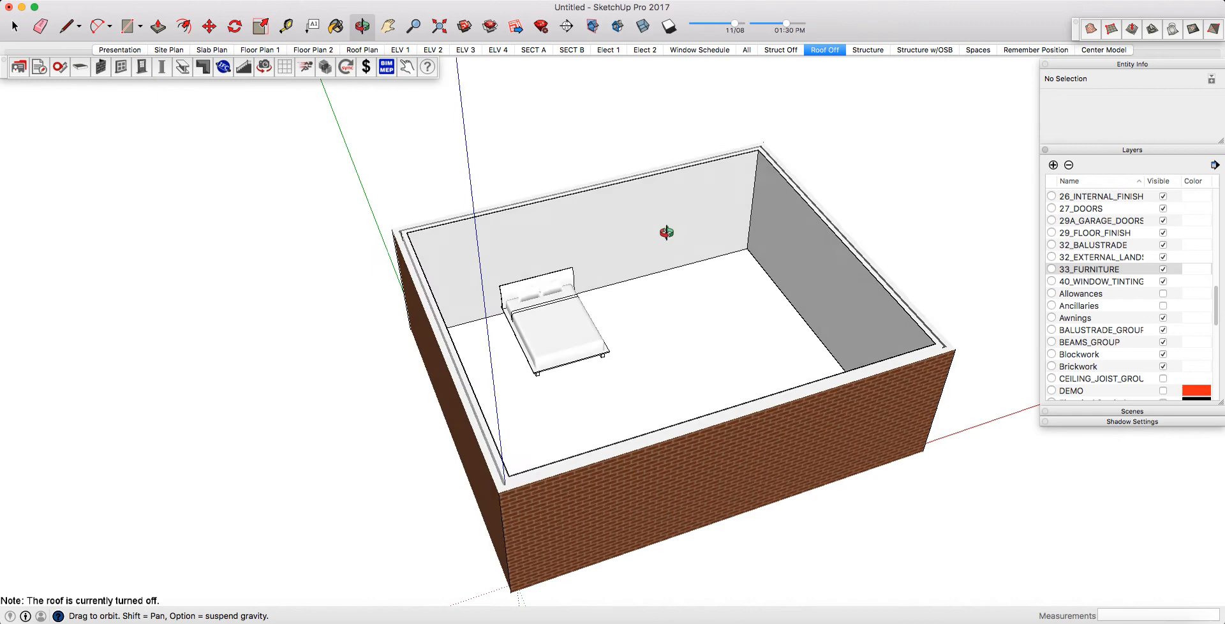
{"action": "left_click", "coordinate": [867, 49]}
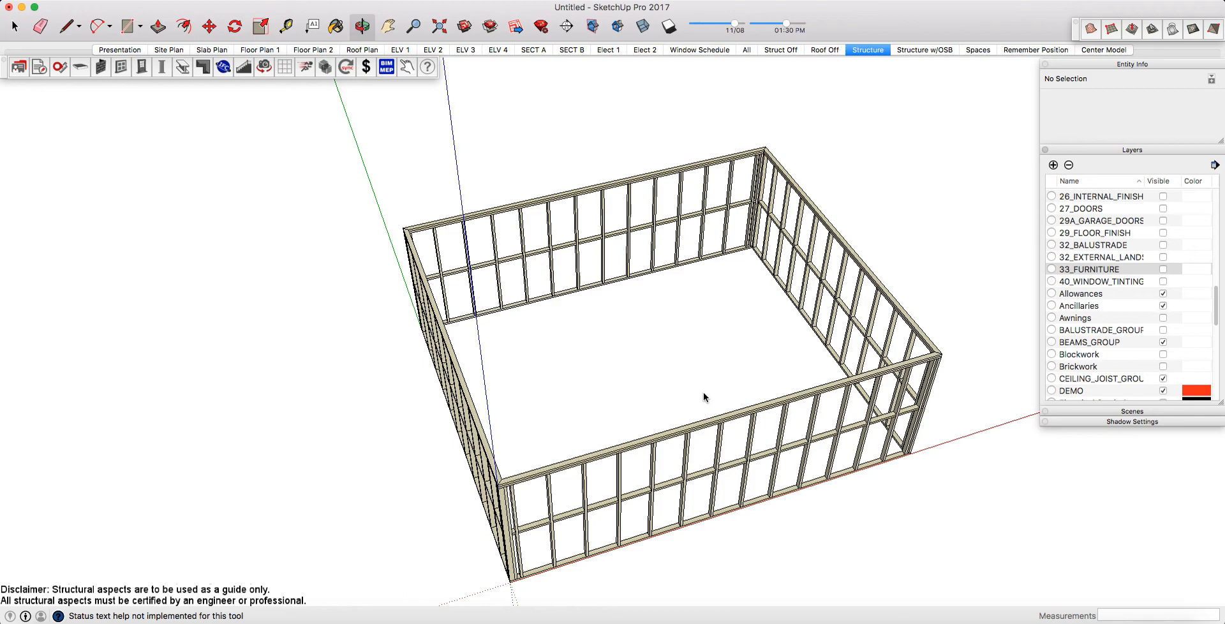
Switch to the Center Model scene and orbit the roofed brick house to another angle.
{"action": "left_click_drag", "start_coordinate": [704, 397], "coordinate": [786, 362]}
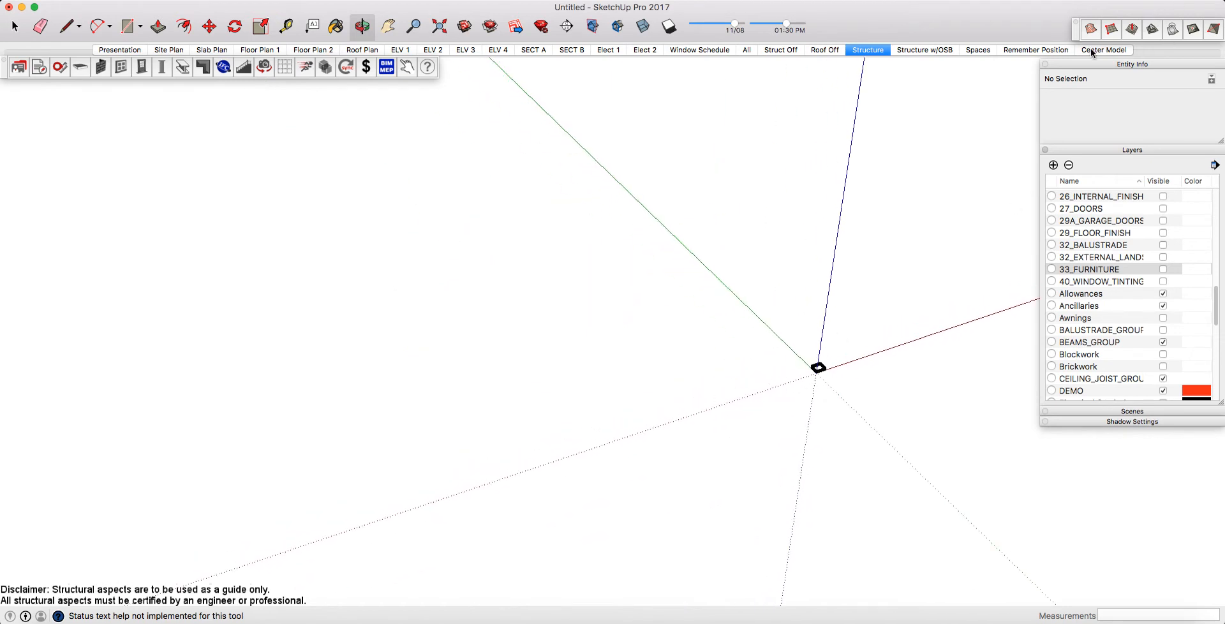
{"action": "left_click", "coordinate": [1104, 50]}
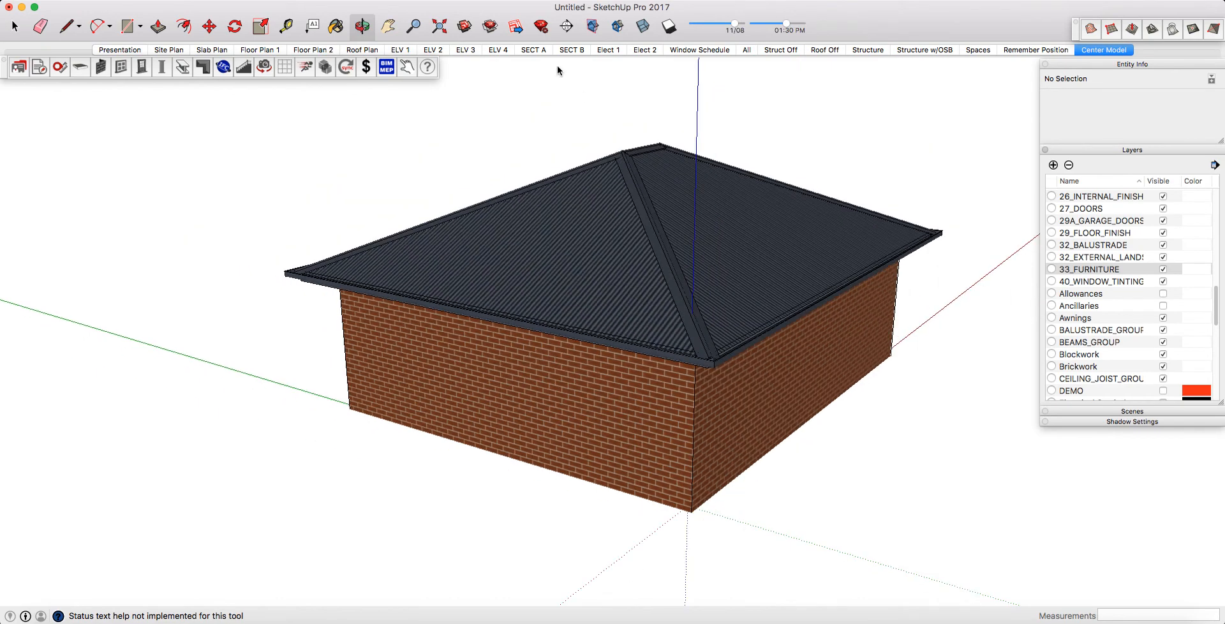
{"action": "mouse_move", "coordinate": [566, 322]}
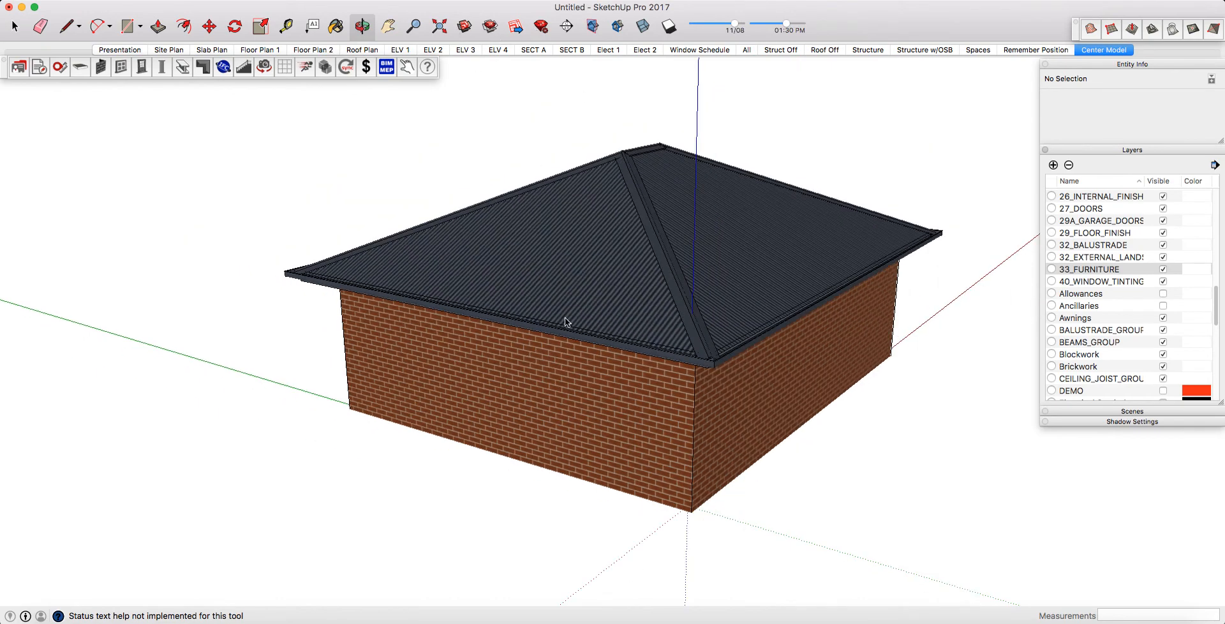
{"action": "left_click_drag", "start_coordinate": [567, 323], "coordinate": [842, 344]}
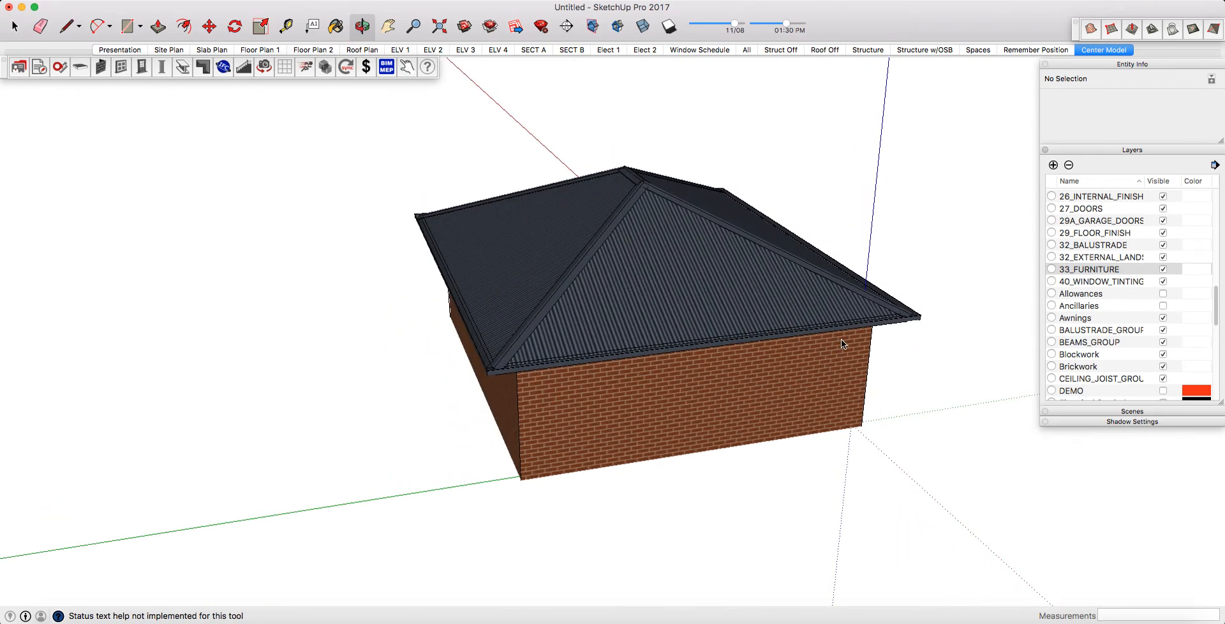
{"action": "mouse_move", "coordinate": [934, 363]}
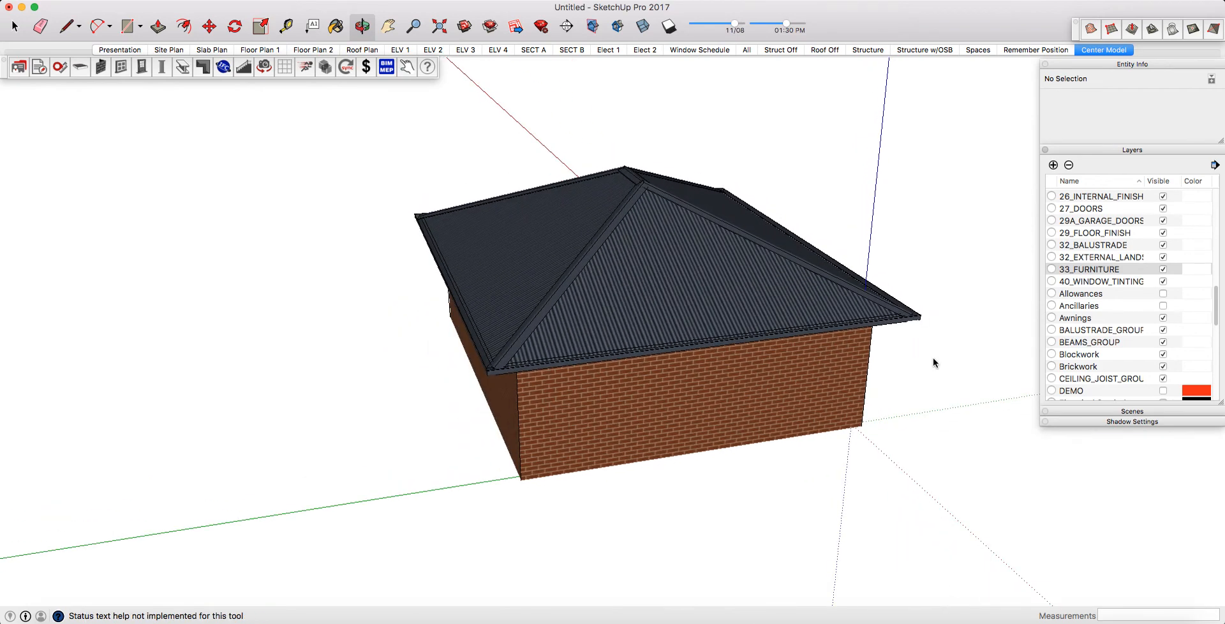
{"action": "mouse_move", "coordinate": [1068, 237]}
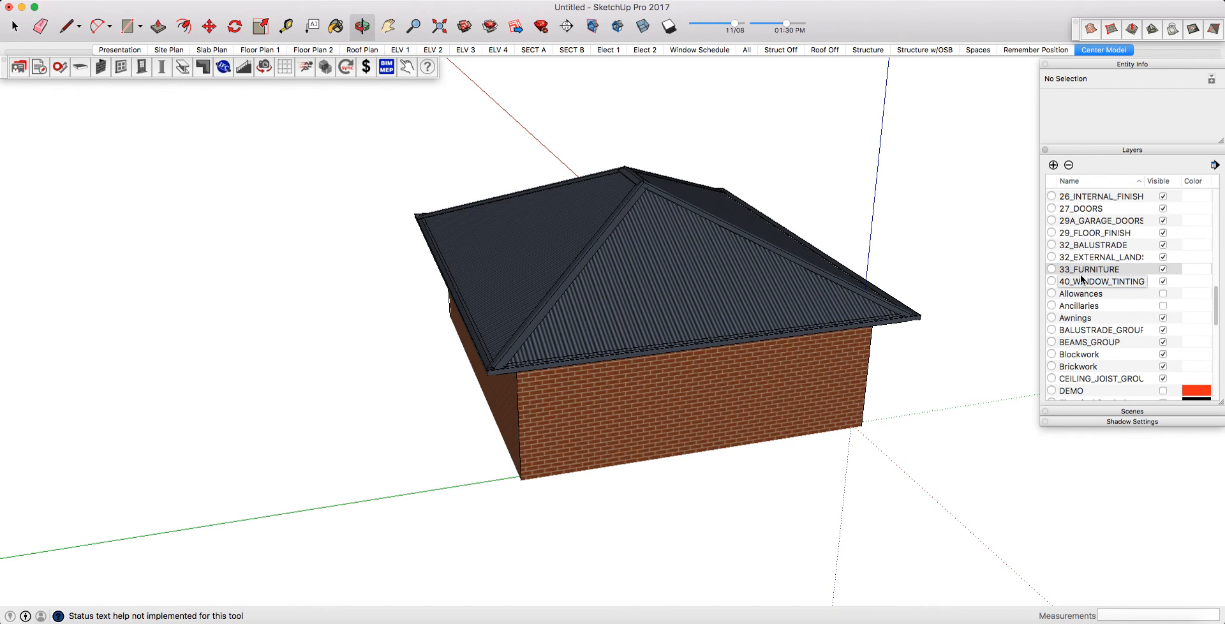
{"action": "mouse_move", "coordinate": [480, 137]}
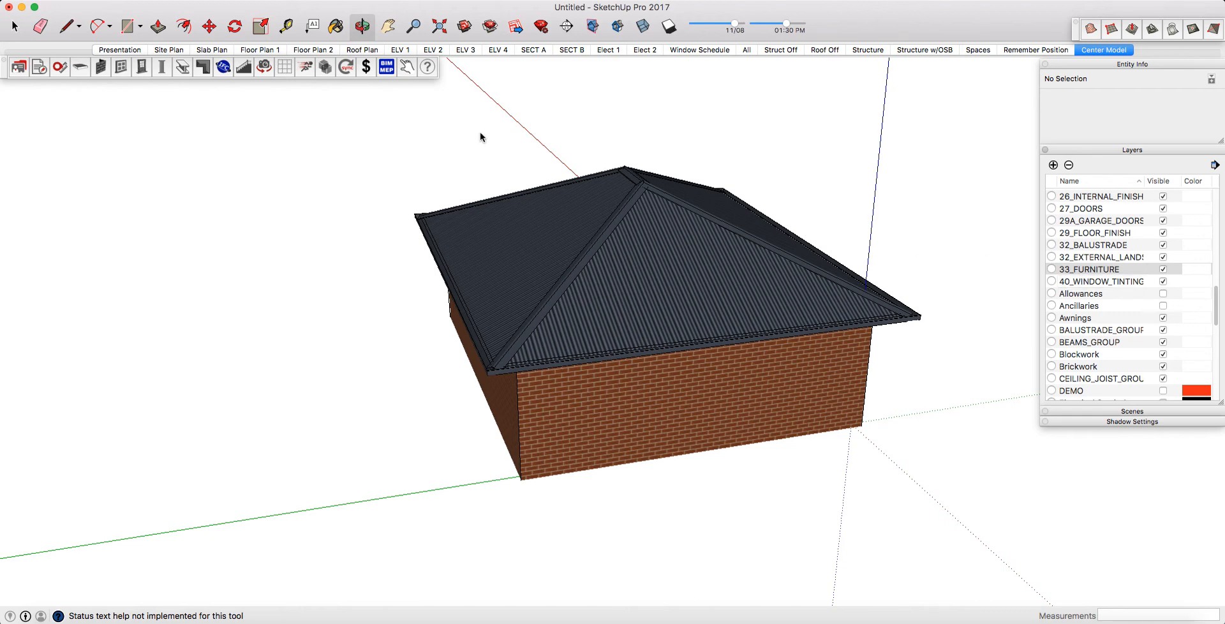
Turn on the 33_FURNITURE layer in Floor Plan 1 and update that scene.
{"action": "left_click", "coordinate": [259, 49]}
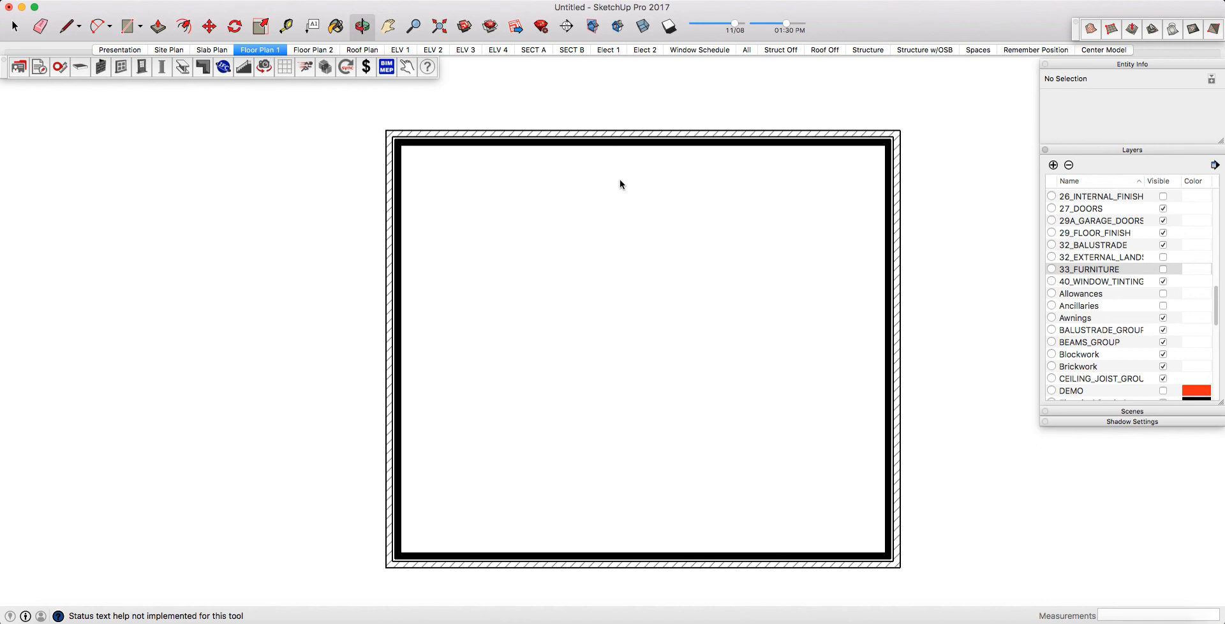
{"action": "mouse_move", "coordinate": [1124, 274]}
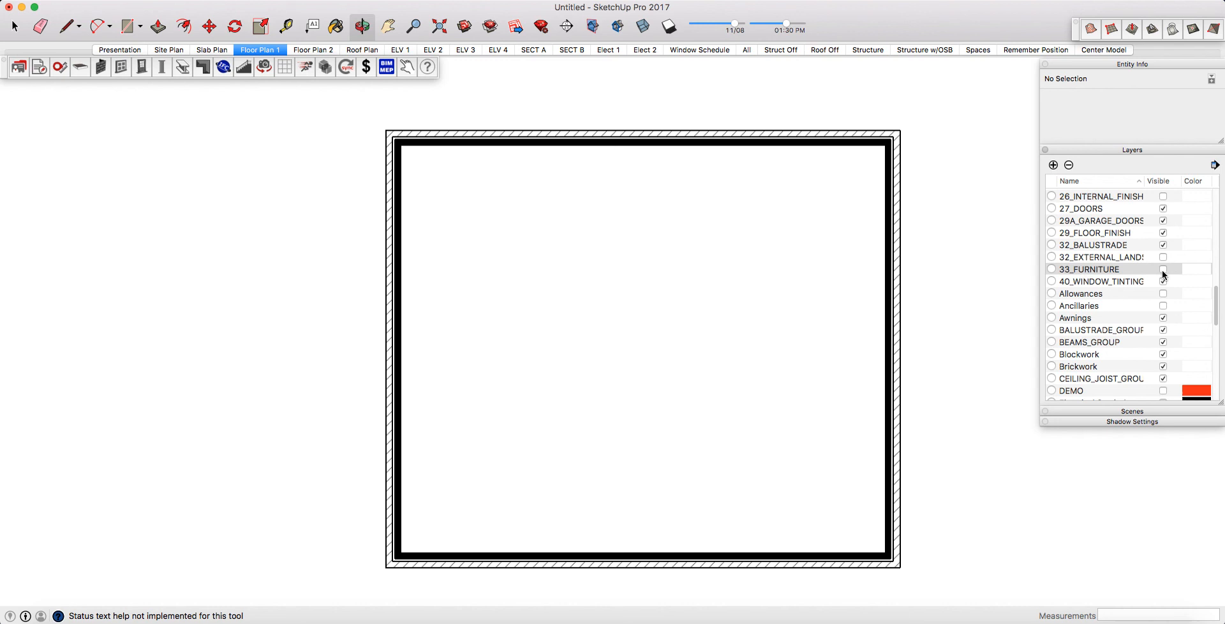
{"action": "left_click", "coordinate": [1163, 268]}
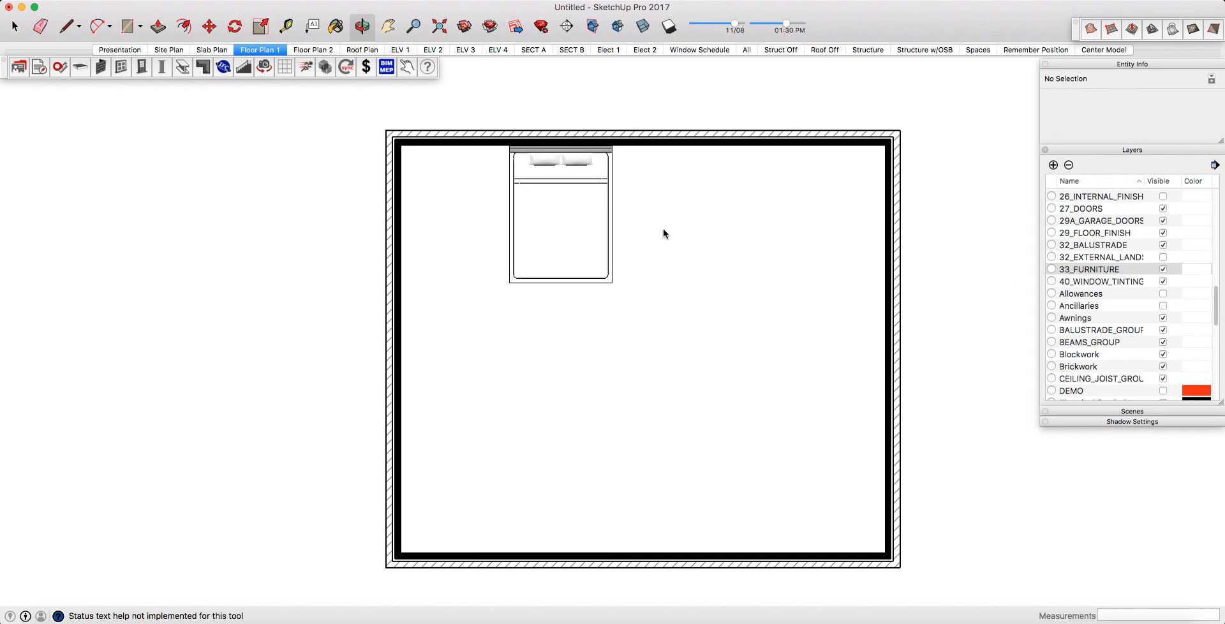
{"action": "mouse_move", "coordinate": [582, 108]}
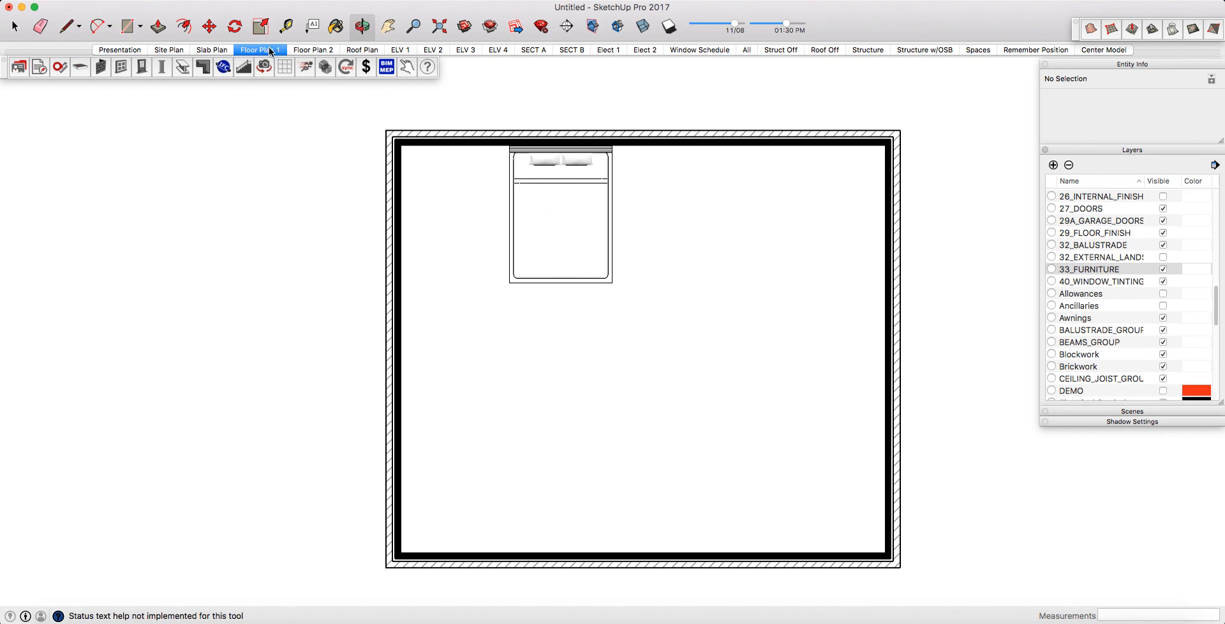
{"action": "right_click", "coordinate": [258, 49]}
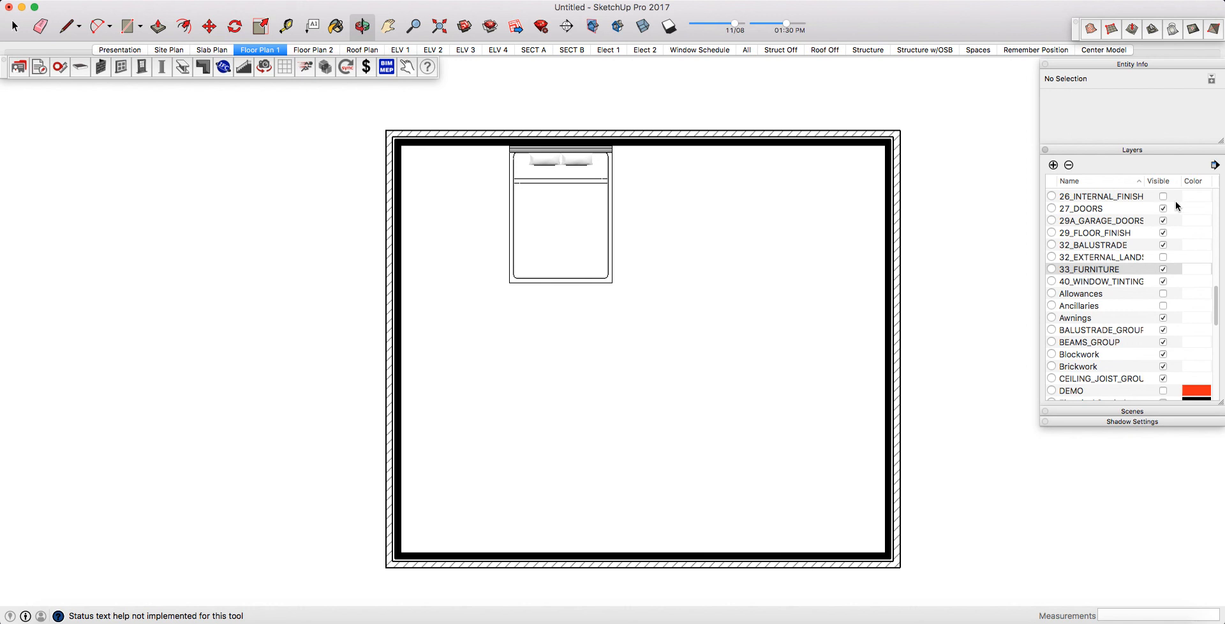
{"action": "mouse_move", "coordinate": [995, 280]}
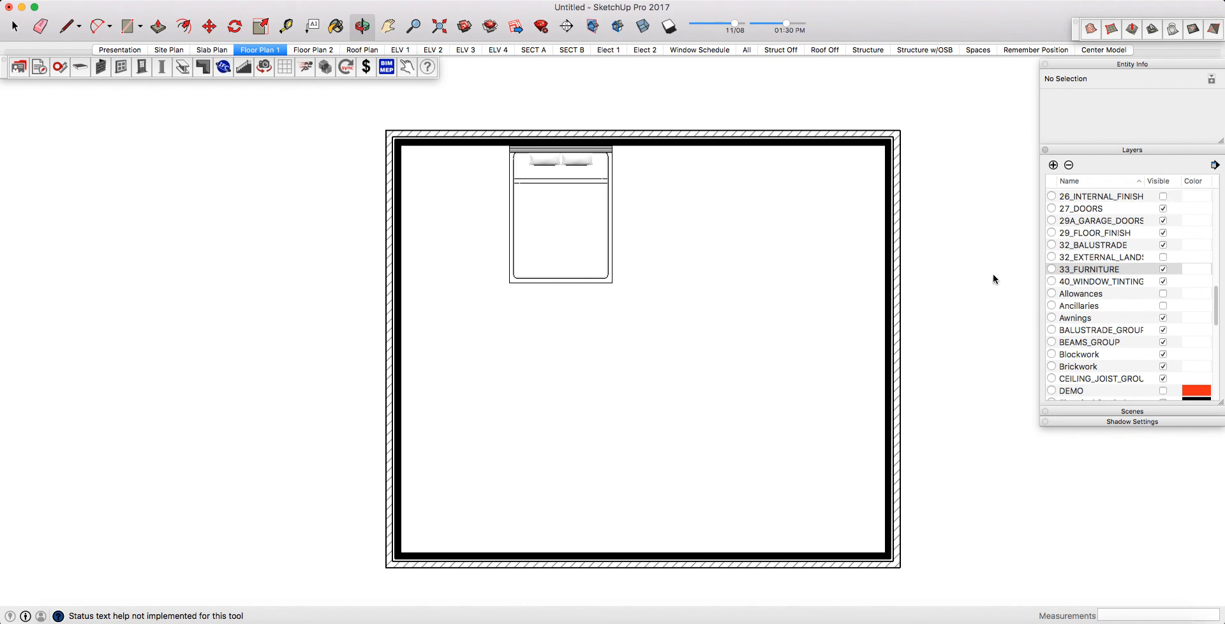